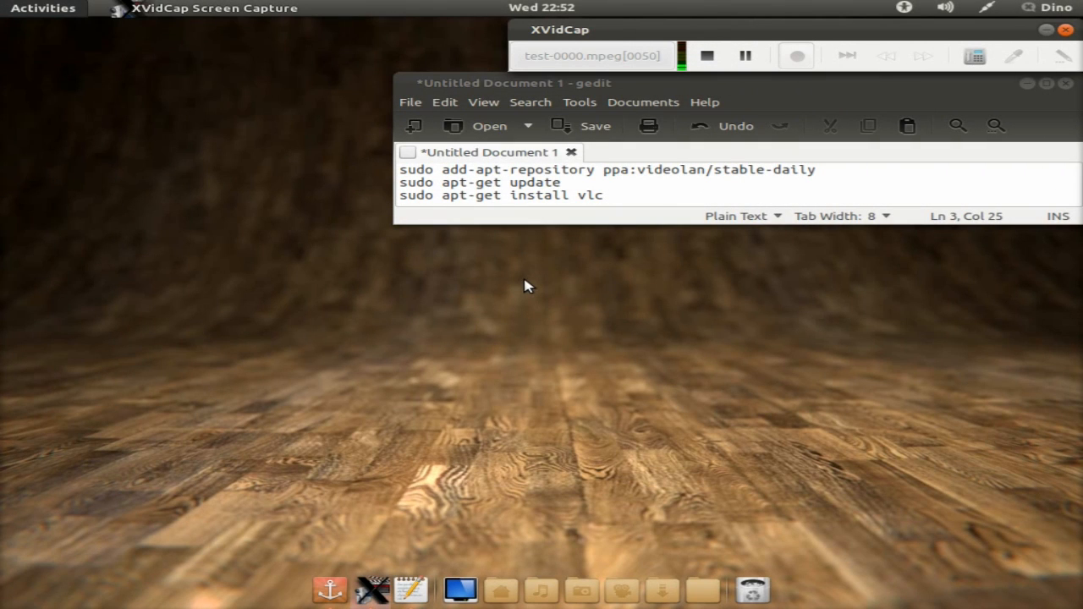
mouse_move(563, 293)
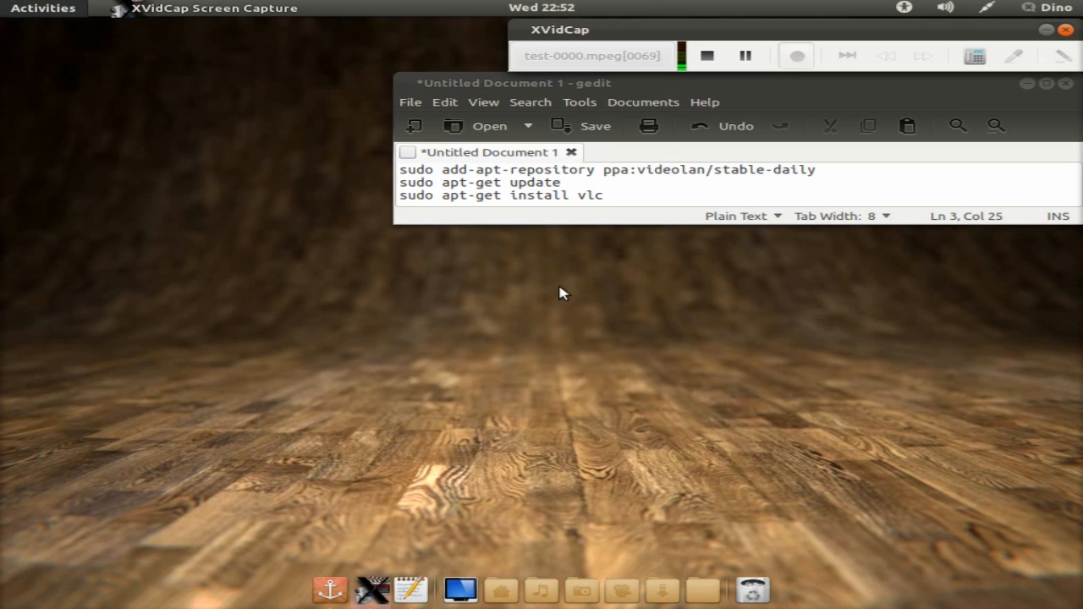
mouse_move(568, 314)
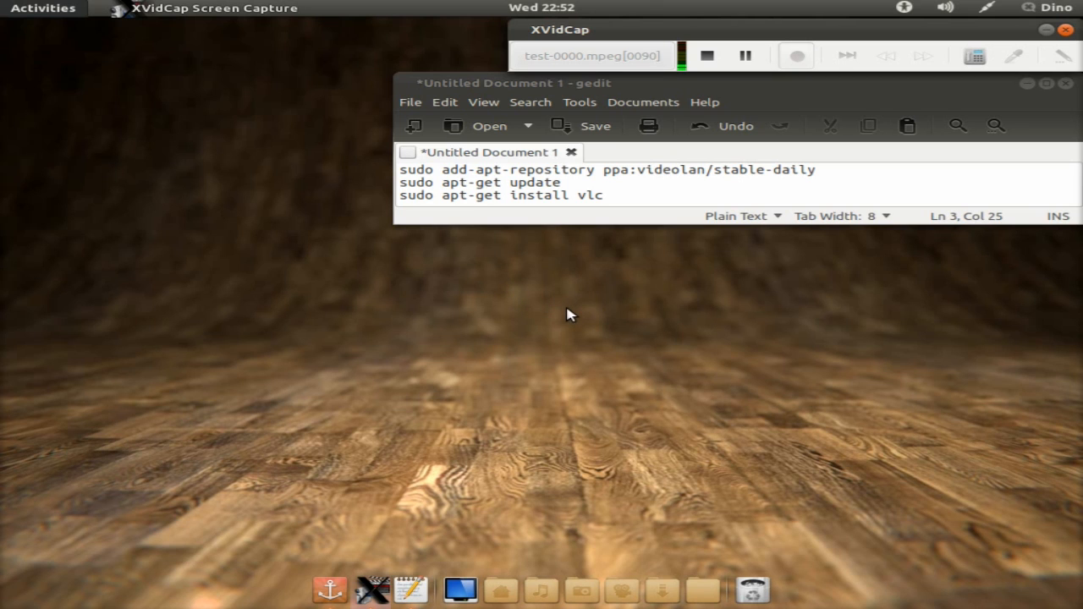
mouse_move(533, 312)
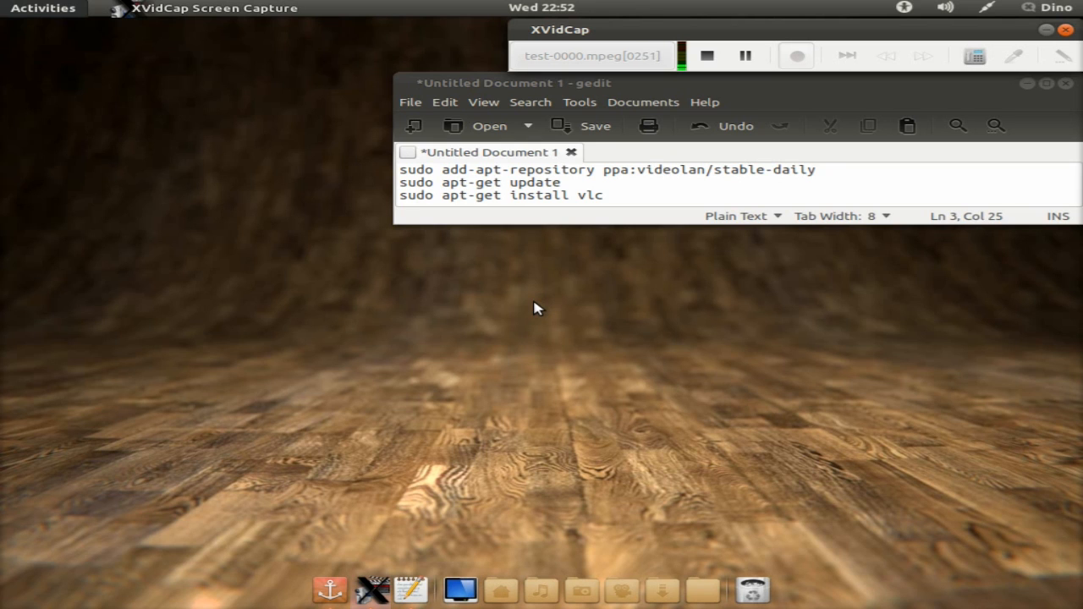
mouse_move(531, 311)
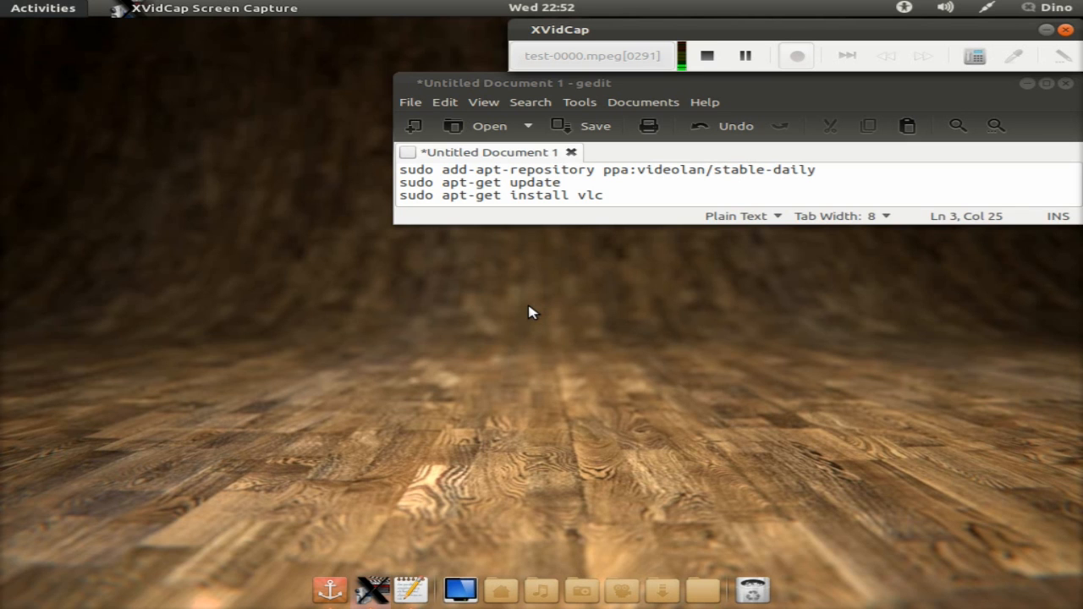
mouse_move(320, 240)
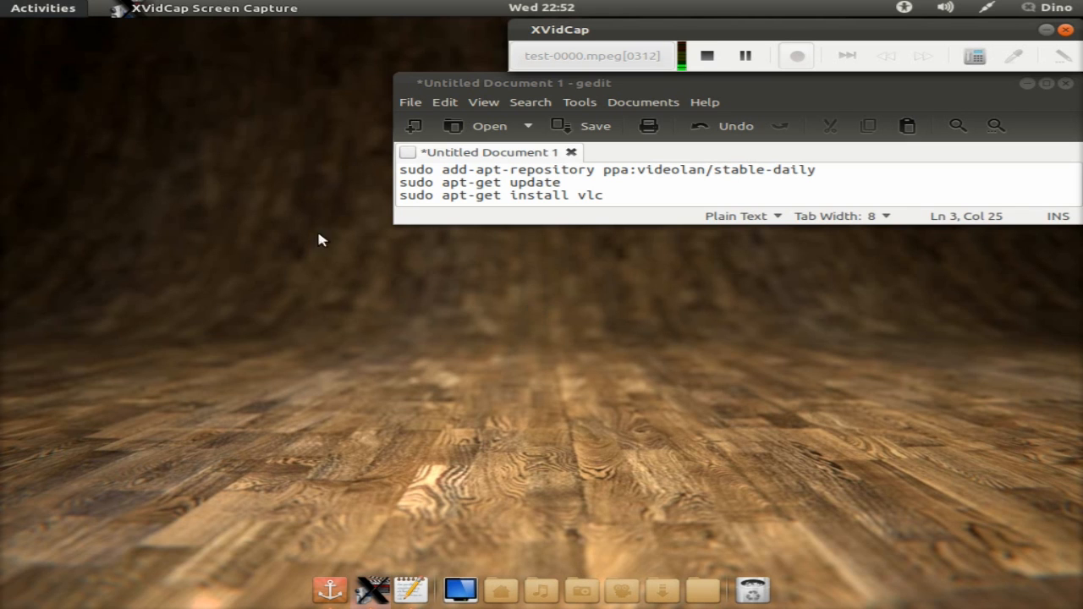
Step: Run sudo add-apt-repository ppa:videolan/stable-daily and confirm adding the source
click(42, 7)
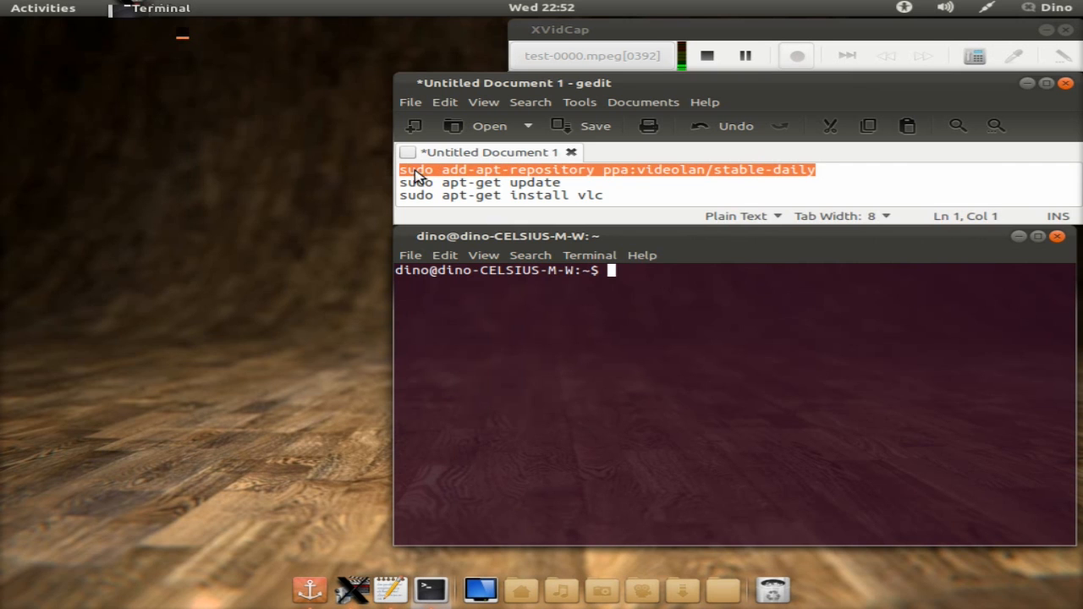
right_click(612, 270)
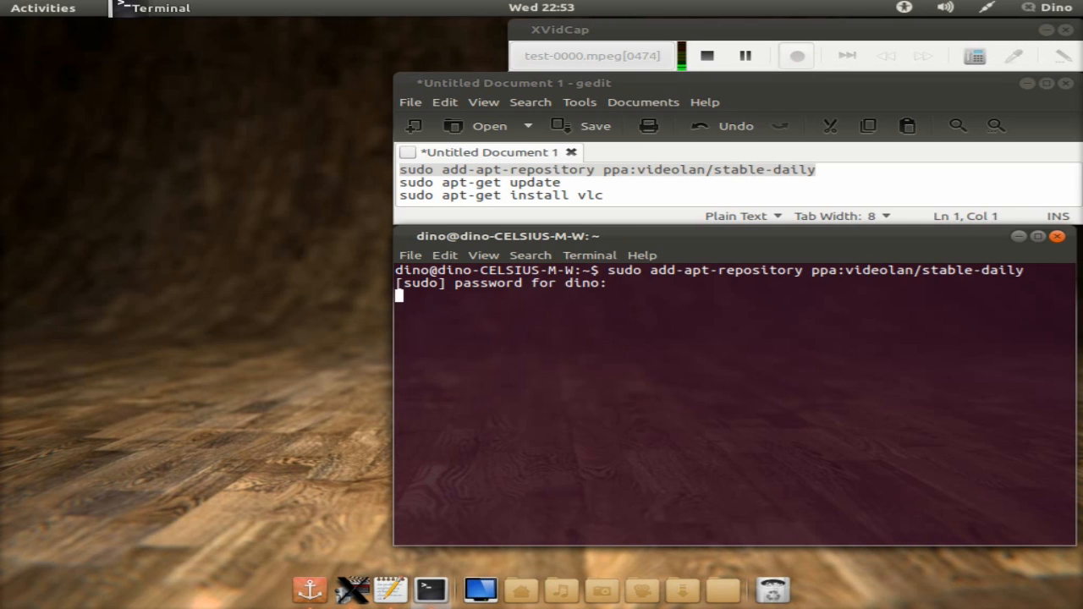
key(Return)
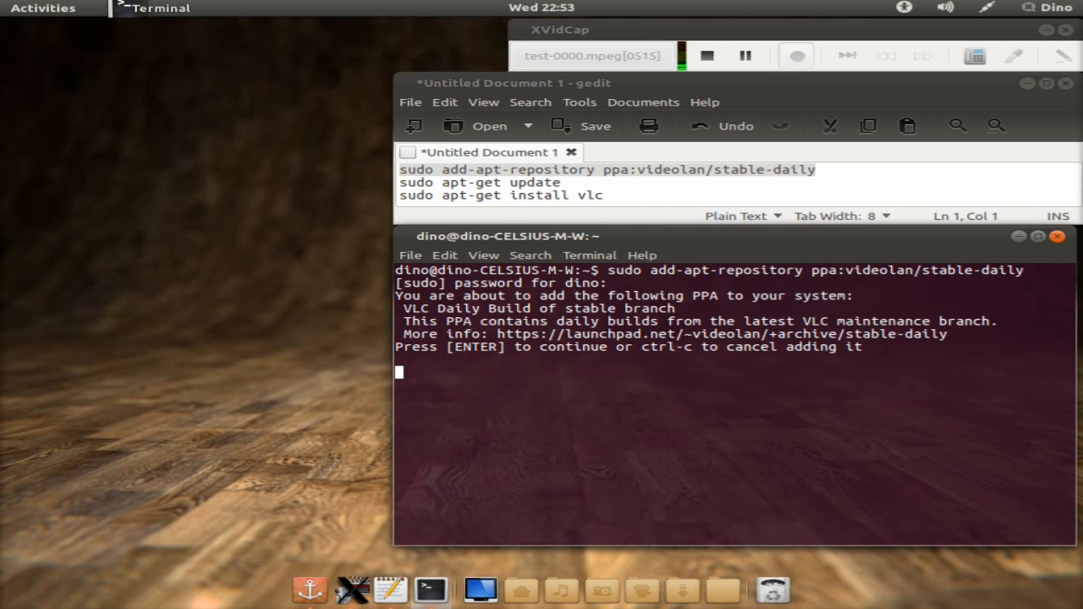
key(Return)
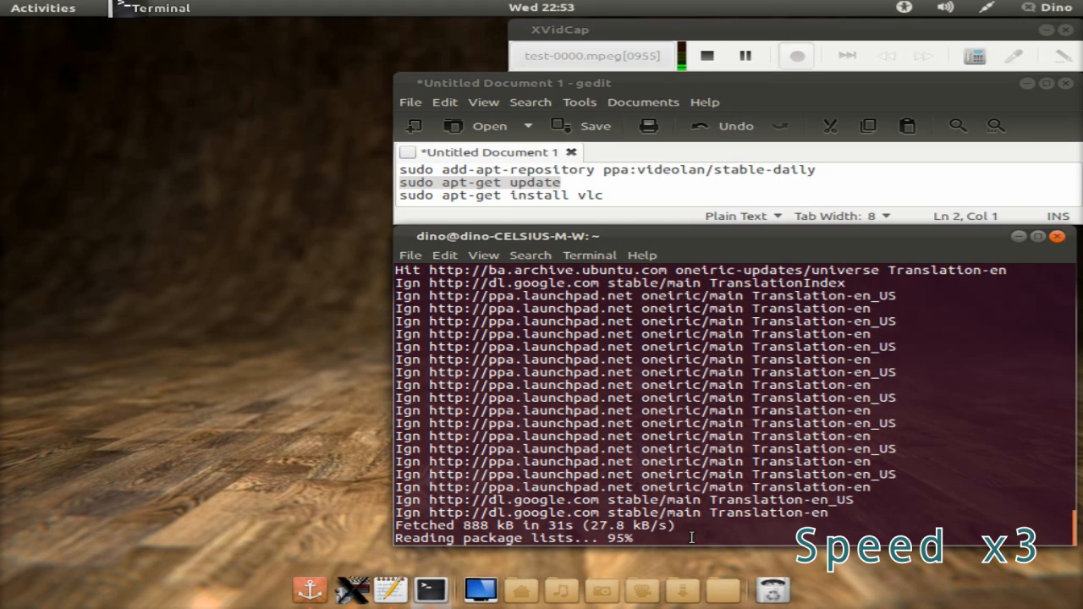
Step: Run sudo apt-get install vlc, answer y, and close the terminal when setup finishes
right_click(499, 186)
text(y)
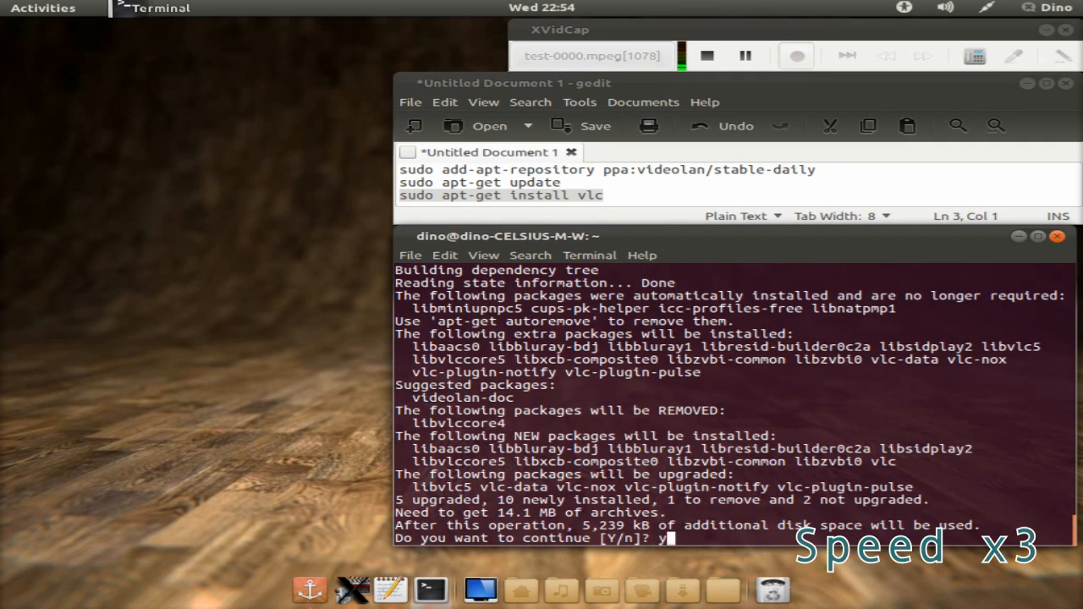
key(Return)
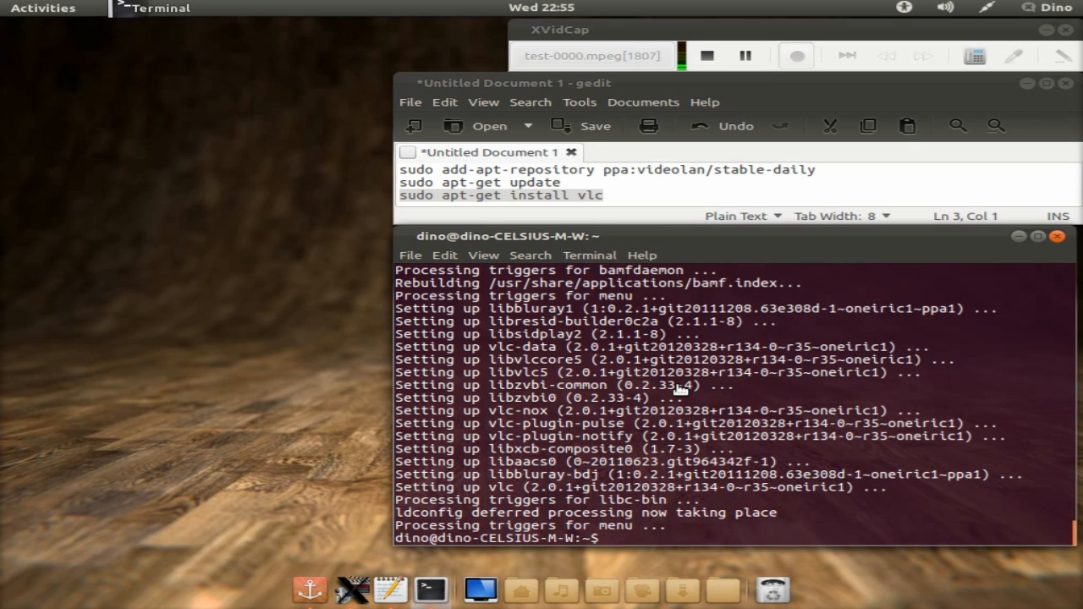
mouse_move(1057, 251)
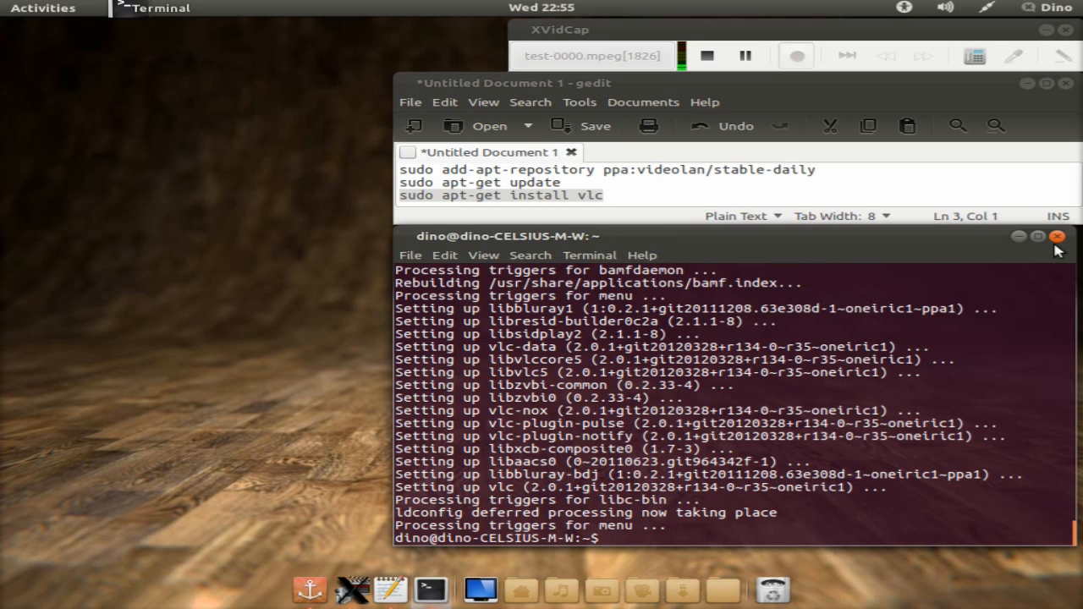
click(1056, 237)
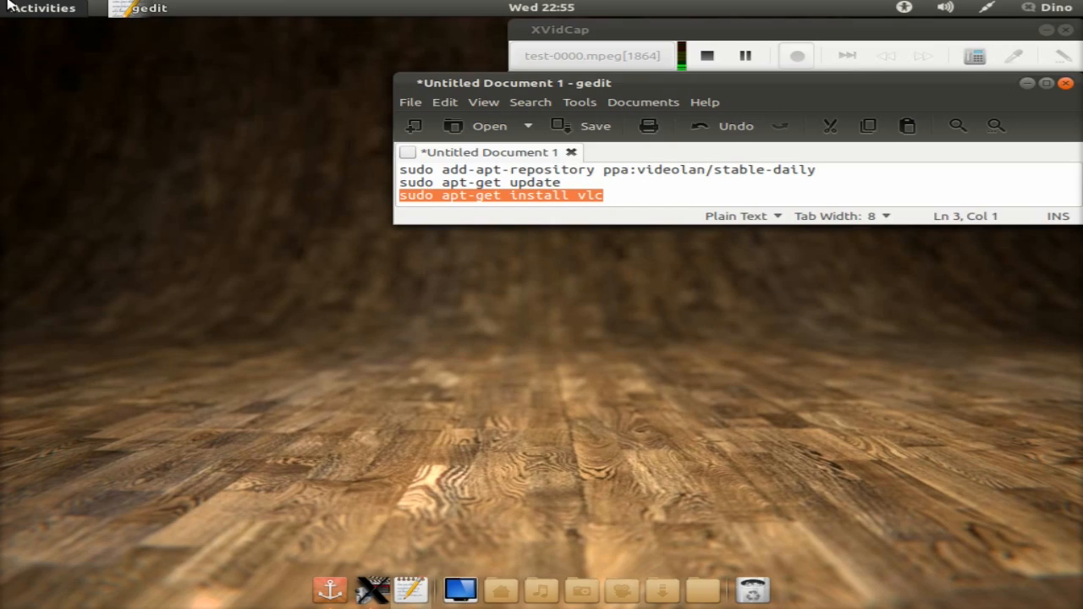
Step: Search the Activities overview for 'vl' to find the installed VLC
click(40, 7)
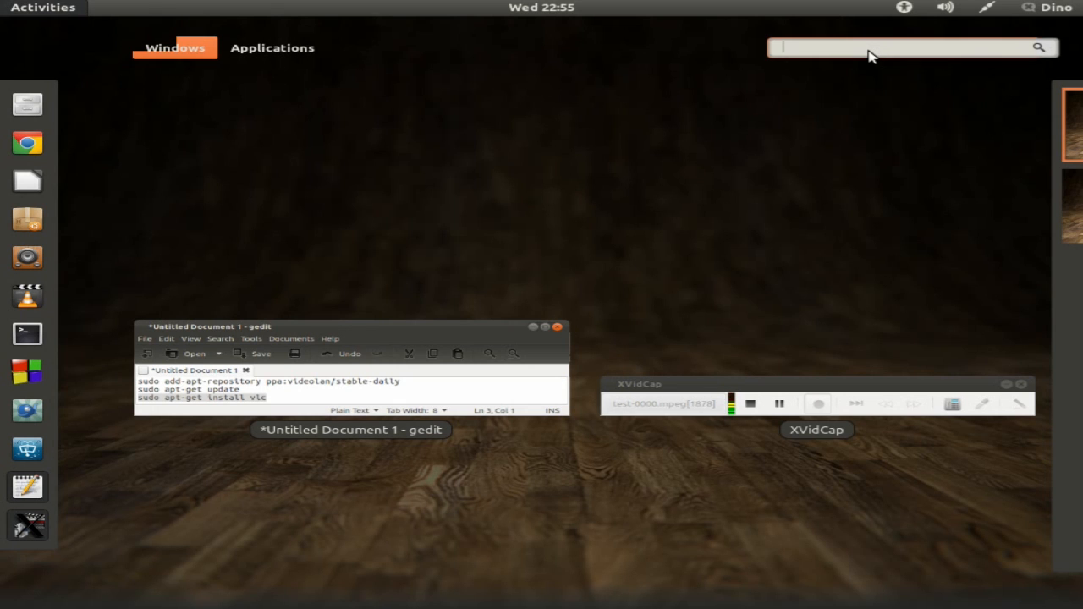
text(vl)
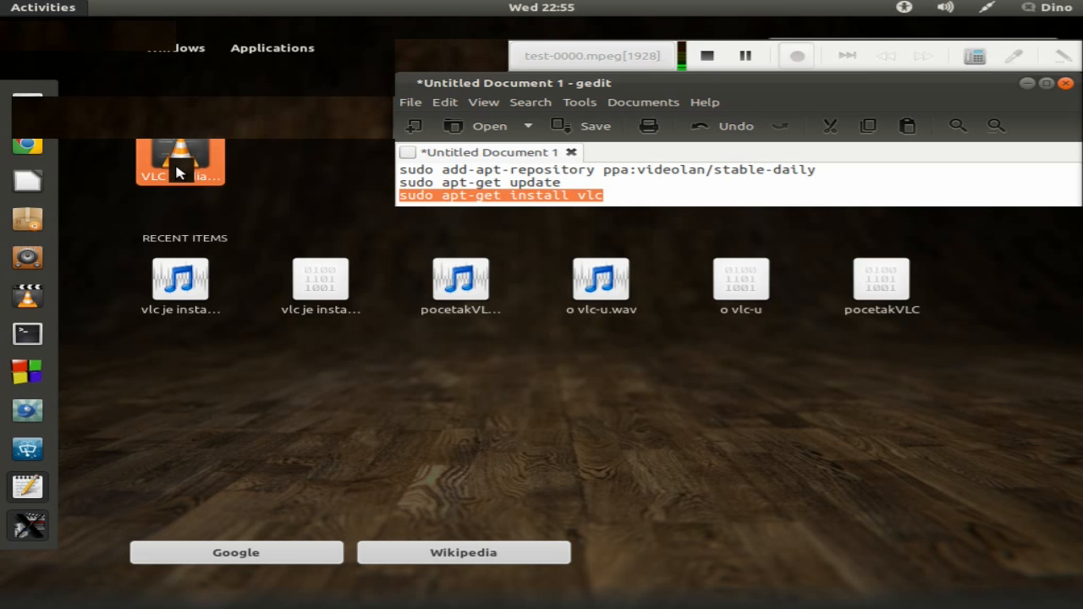
mouse_move(224, 210)
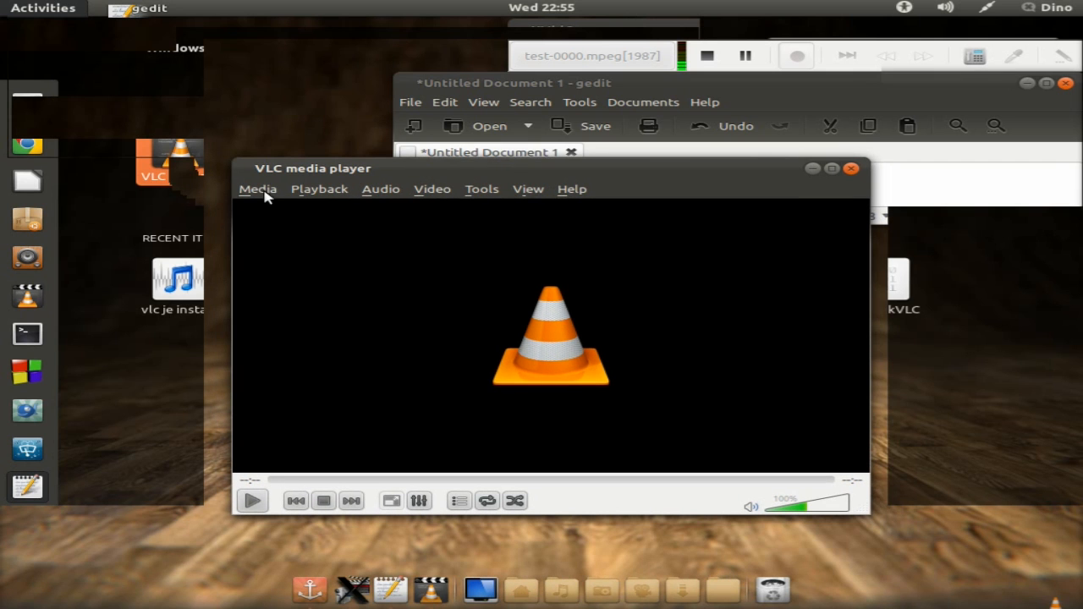
Step: Browse VLC's Audio and Tools menus, then close the player
click(379, 189)
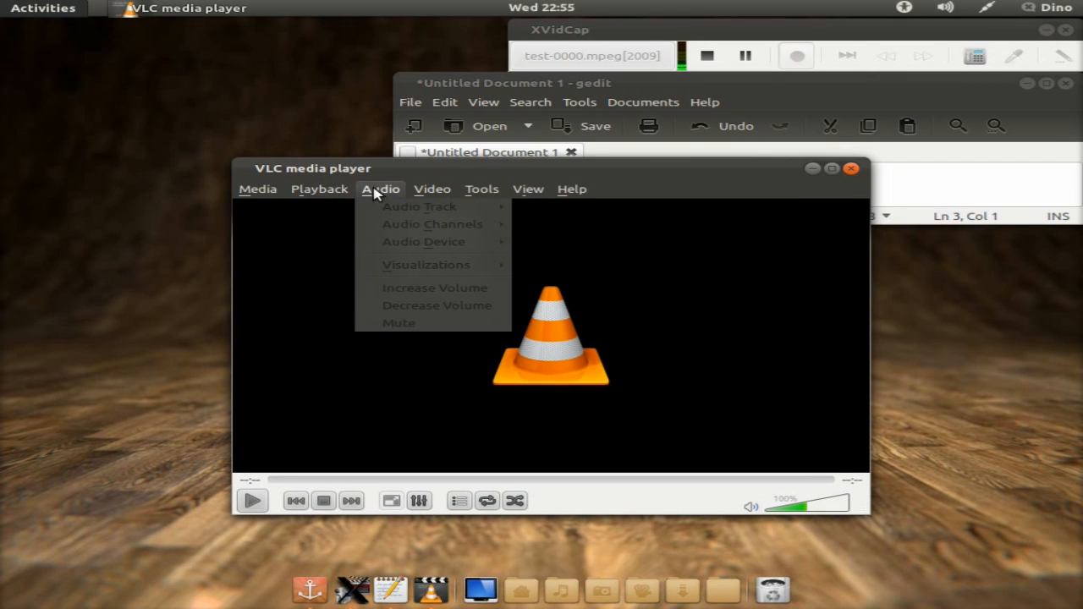
click(480, 190)
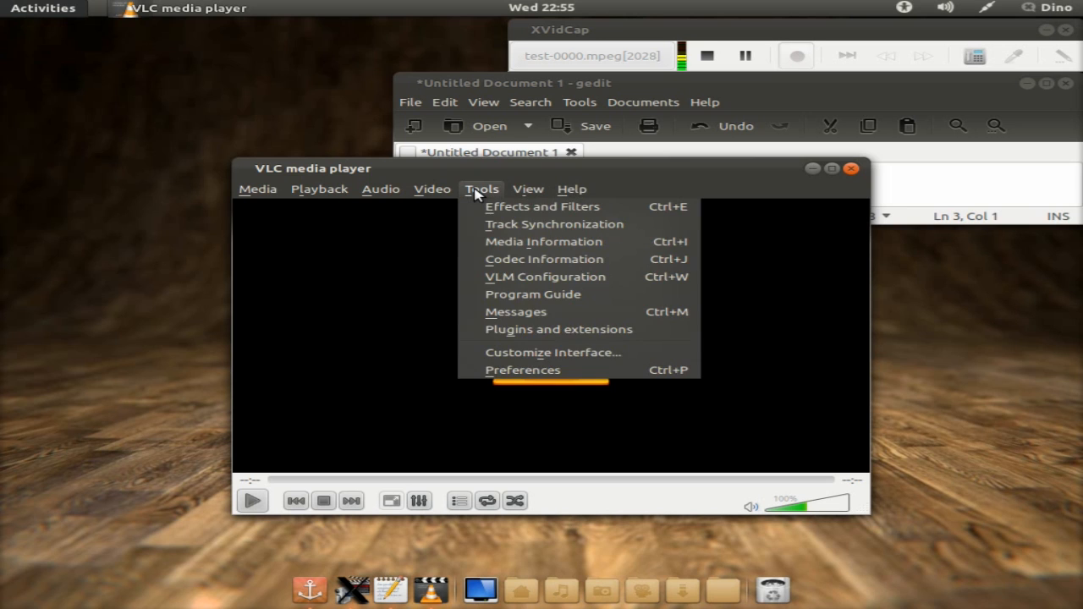
click(528, 190)
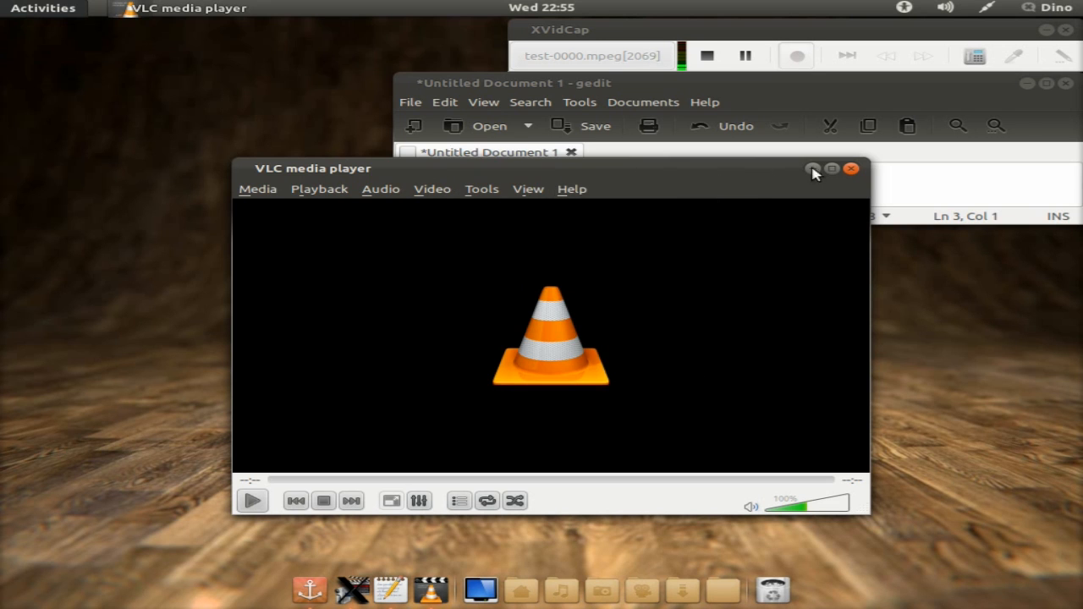
click(851, 169)
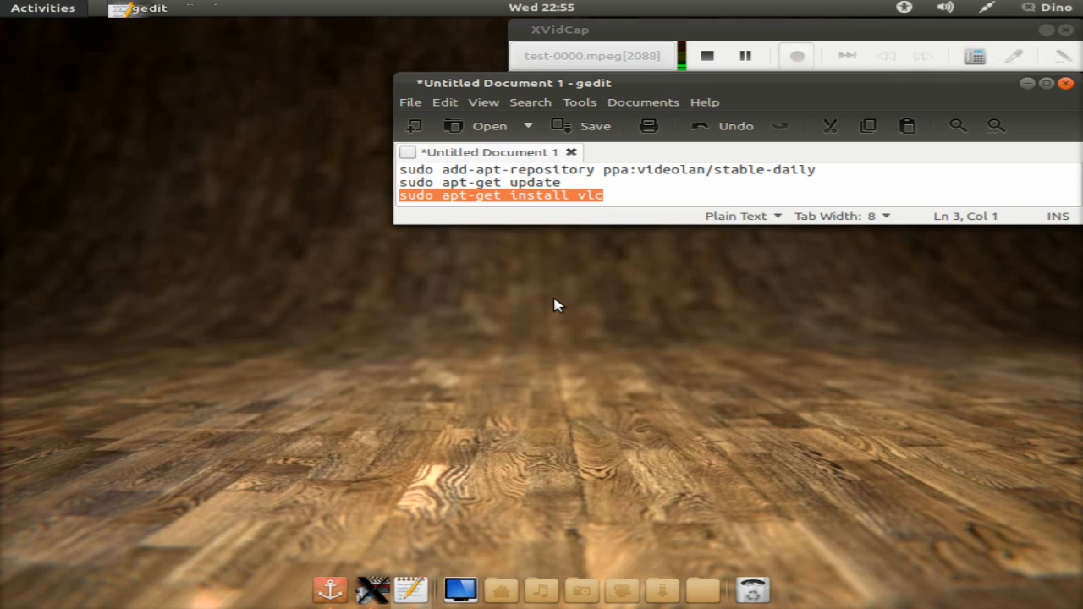